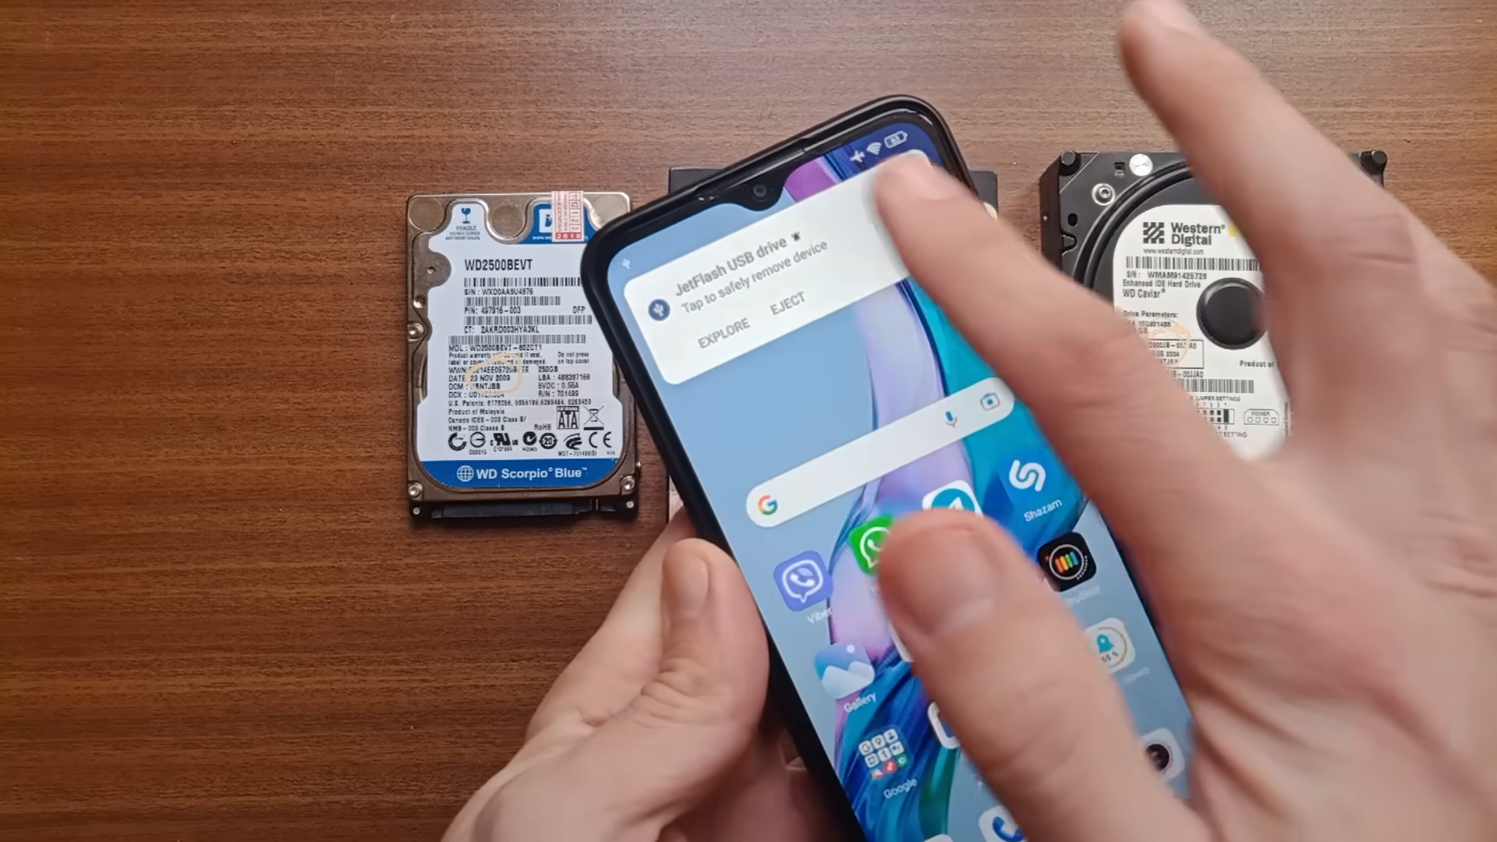
Step: Explore the JetFlash USB drive from its notification and scroll its images, videos and MP3 files
click(724, 322)
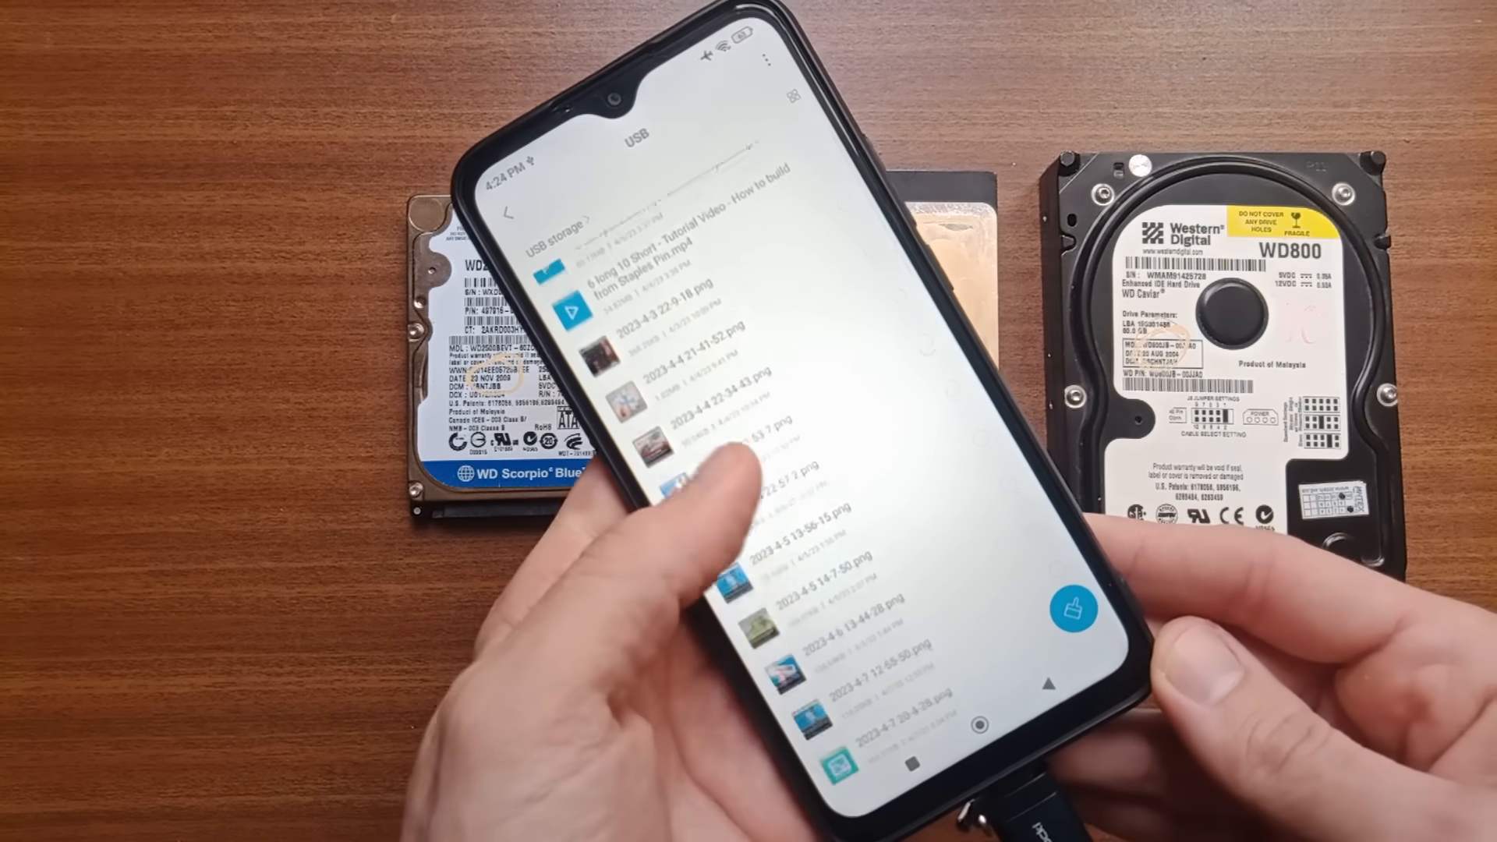
scroll(down, 3)
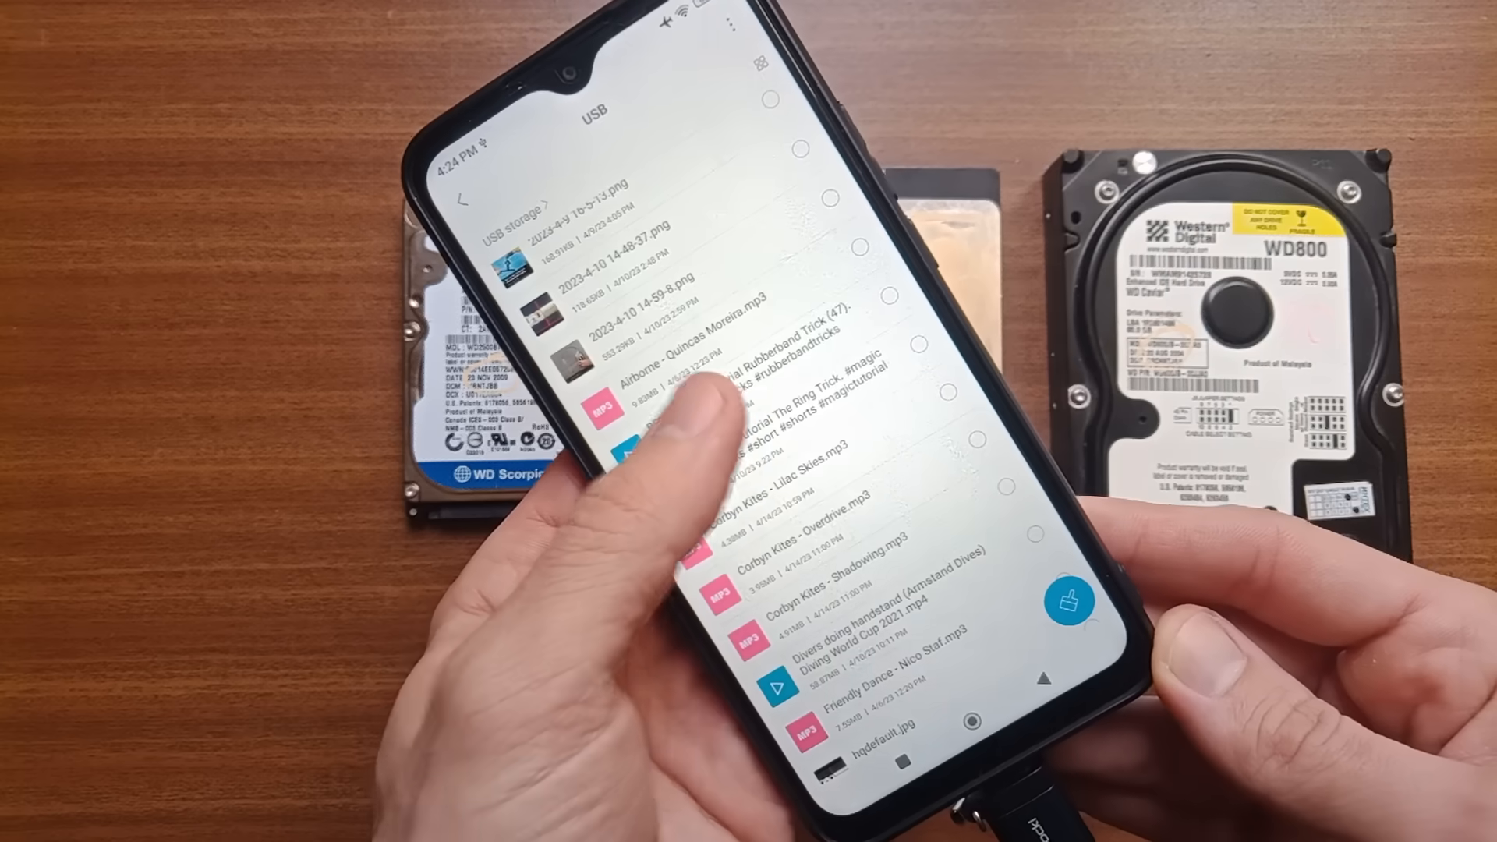